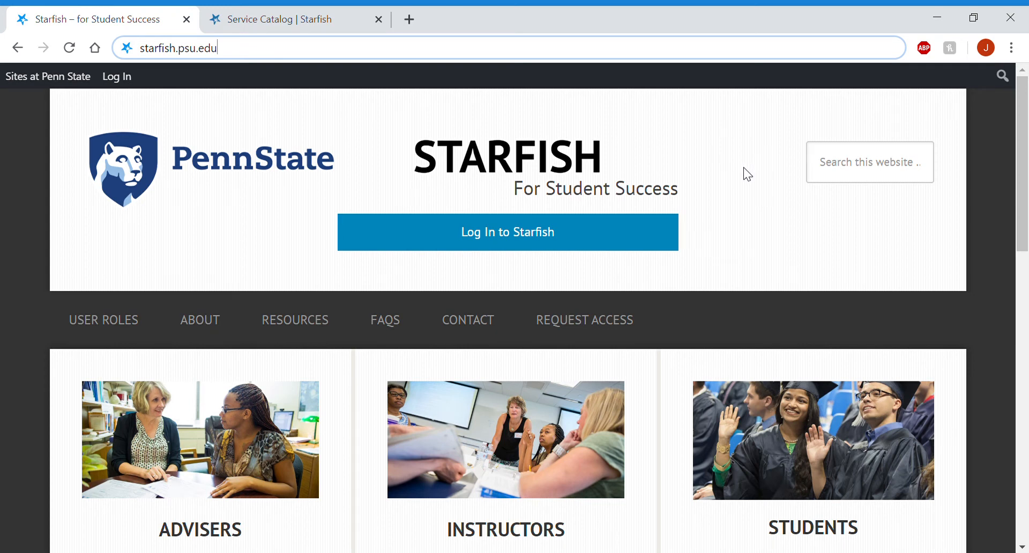
mouse_move(727, 185)
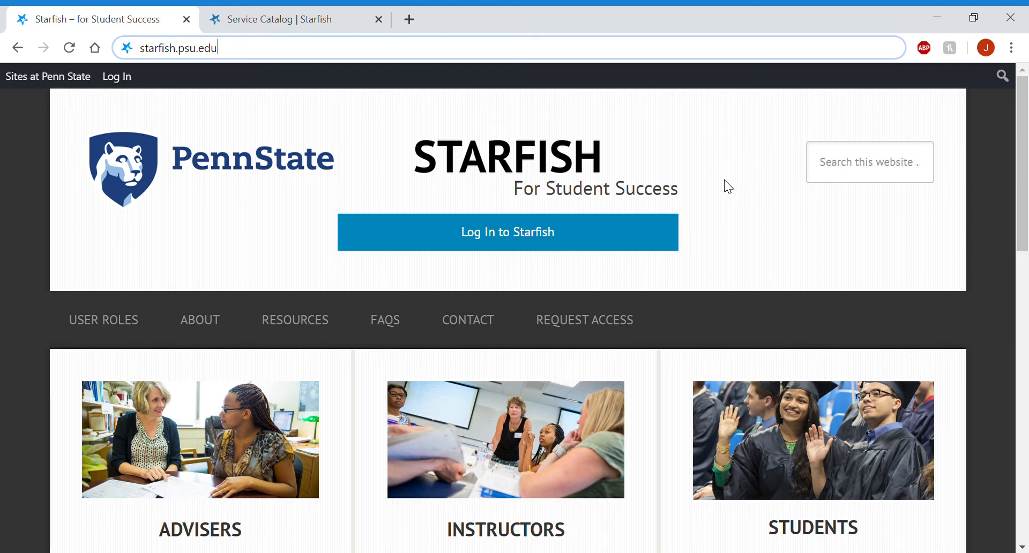
mouse_move(242, 297)
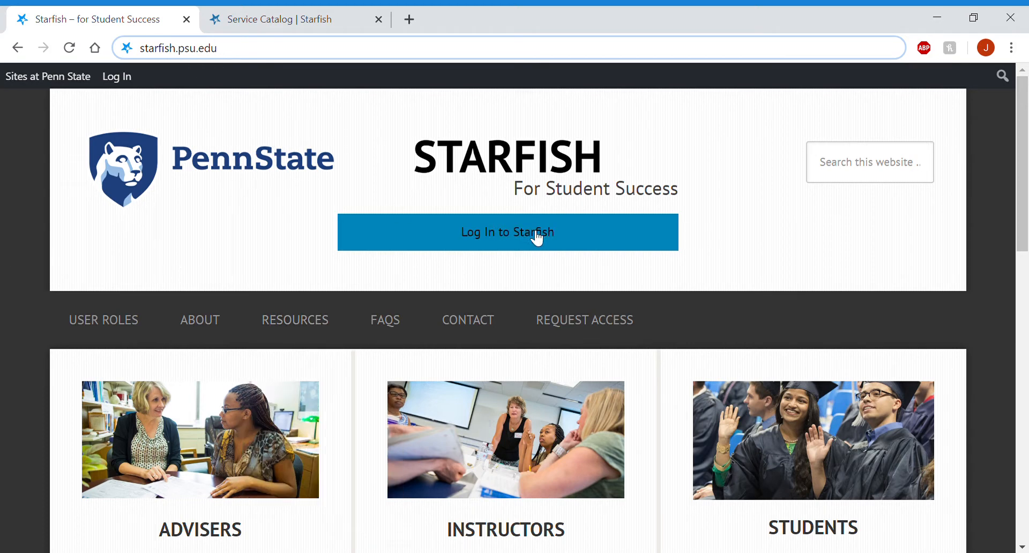
mouse_move(438, 184)
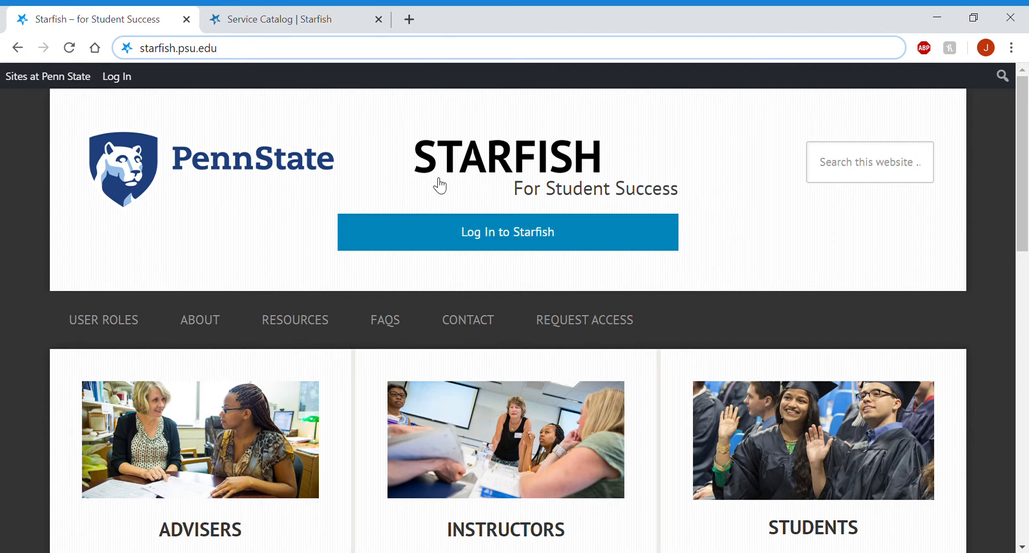
Step: Log in to Starfish and scroll the My Success Network page to the Your Services cards
left_click(289, 19)
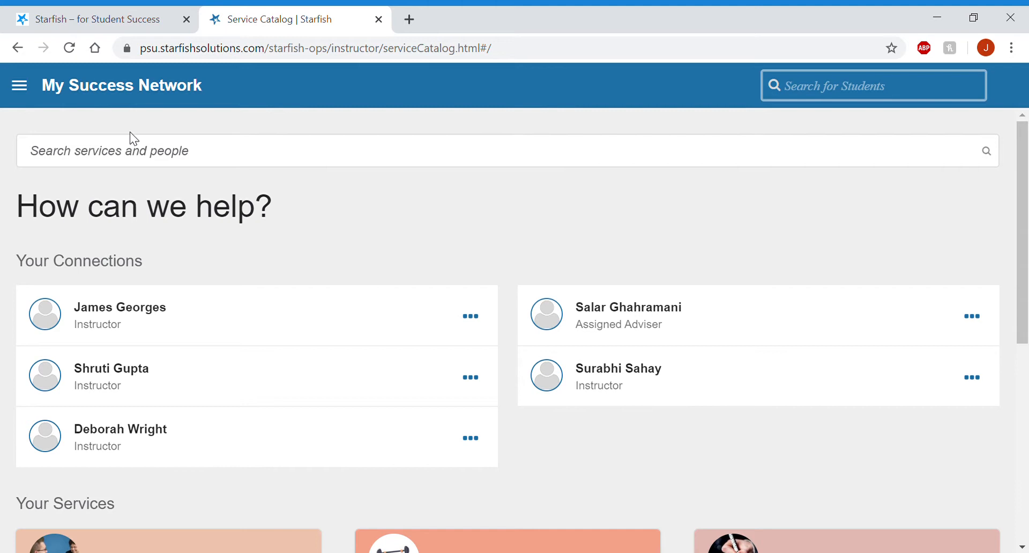
scroll("down", 3)
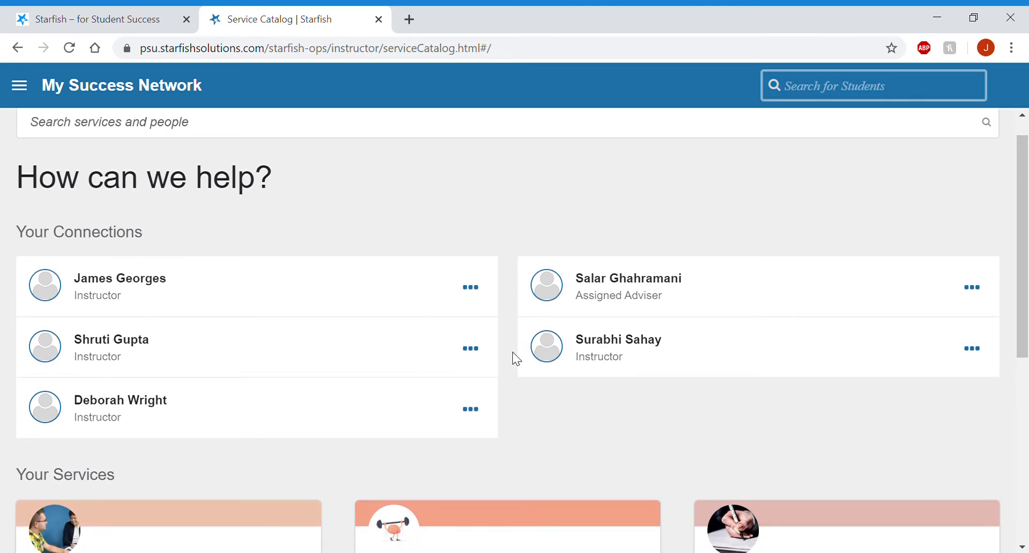
scroll("down", 3)
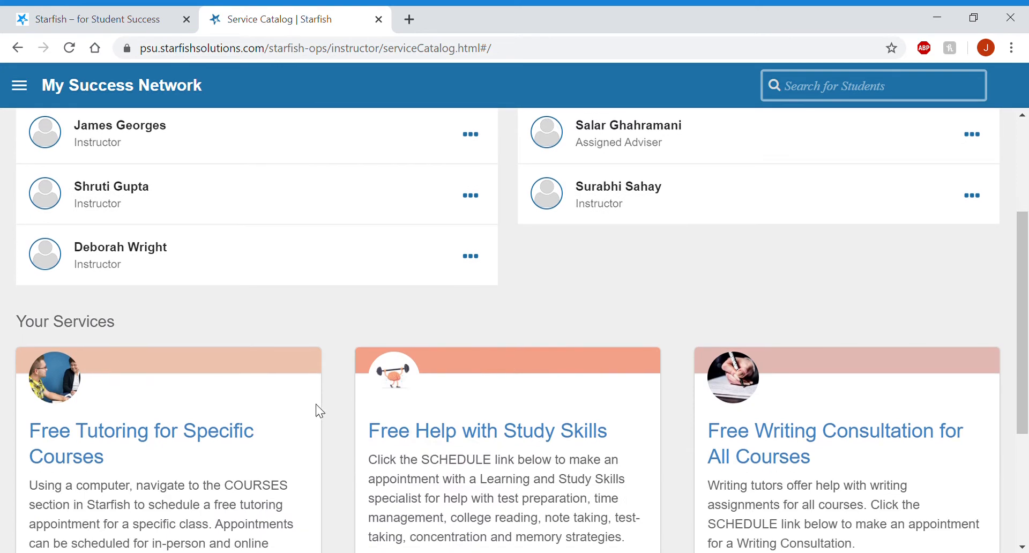
scroll("down", 3)
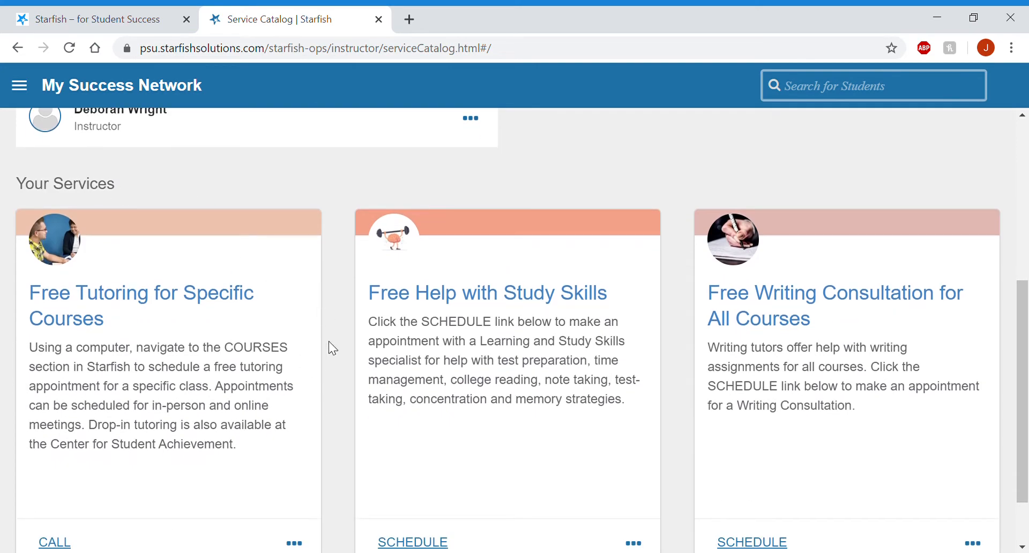
scroll("down", 3)
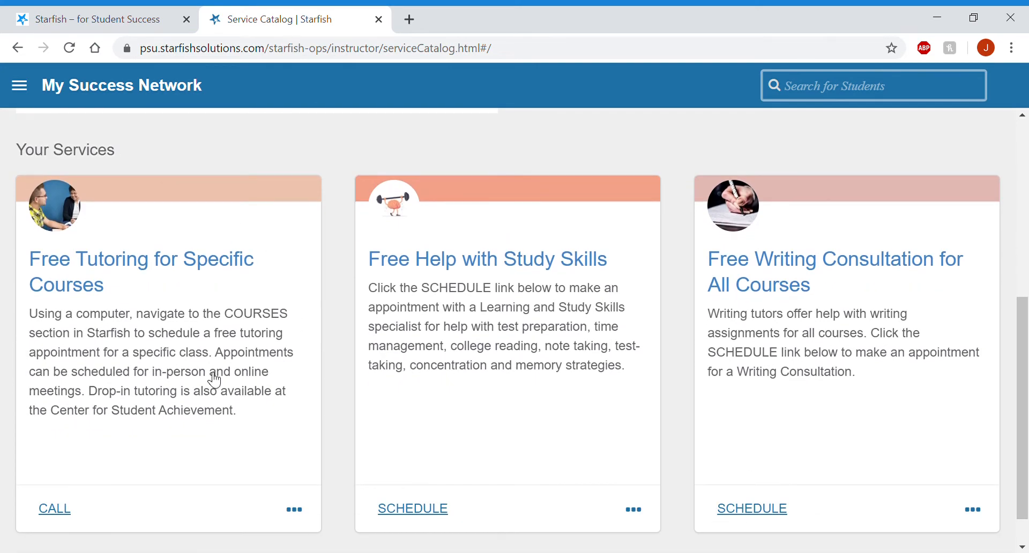
mouse_move(190, 283)
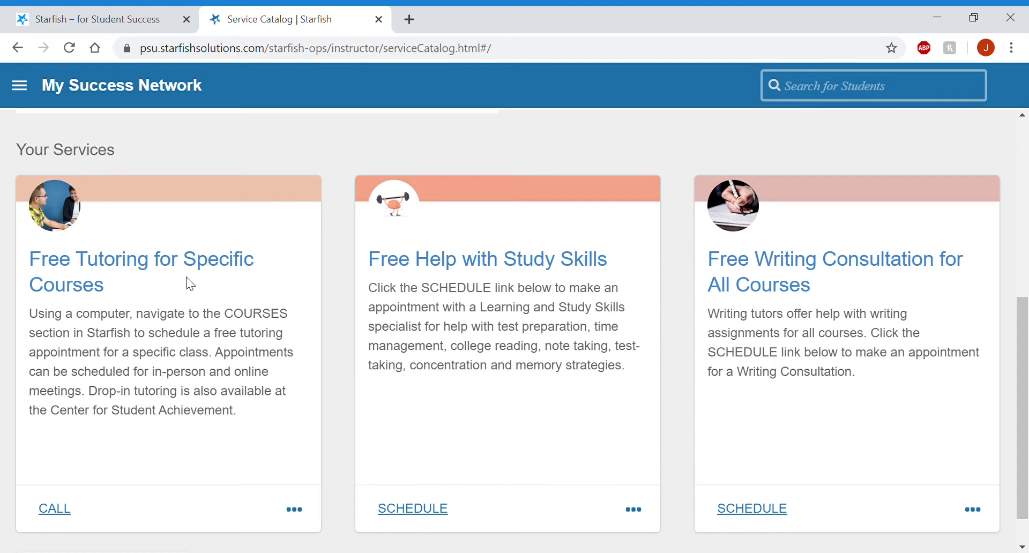
mouse_move(140, 225)
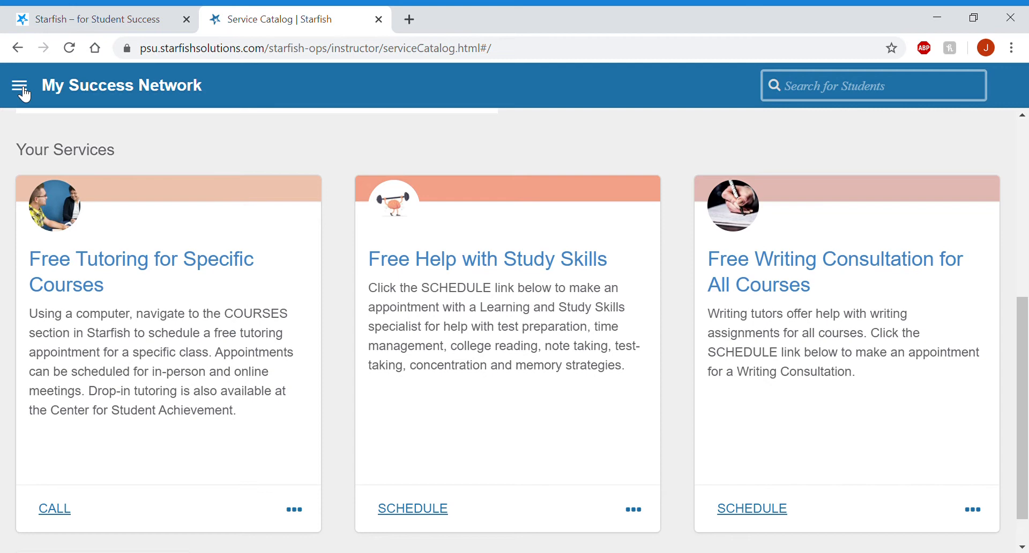
Step: View the Spring 2020 Courses list with each course's instructor and credit hours
left_click(20, 85)
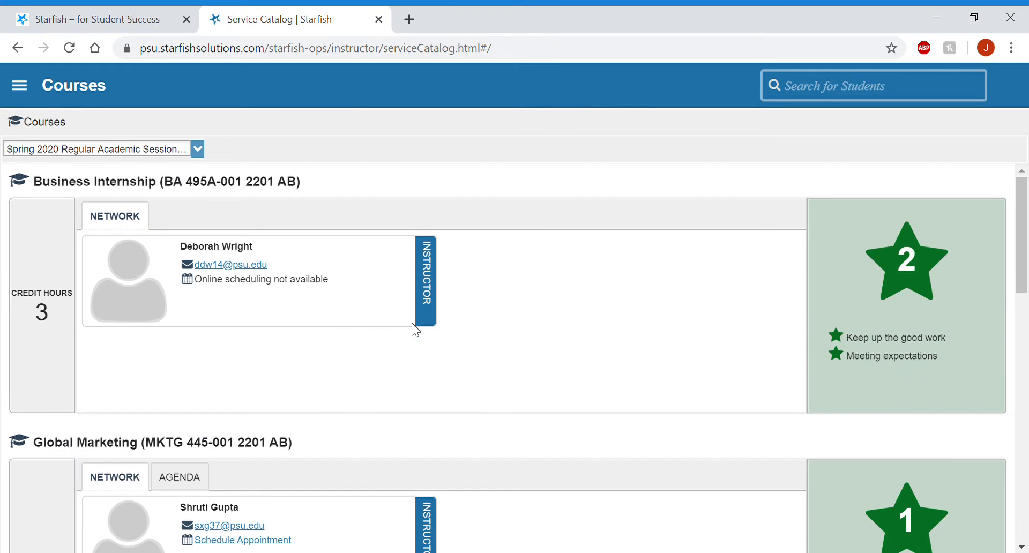
mouse_move(498, 366)
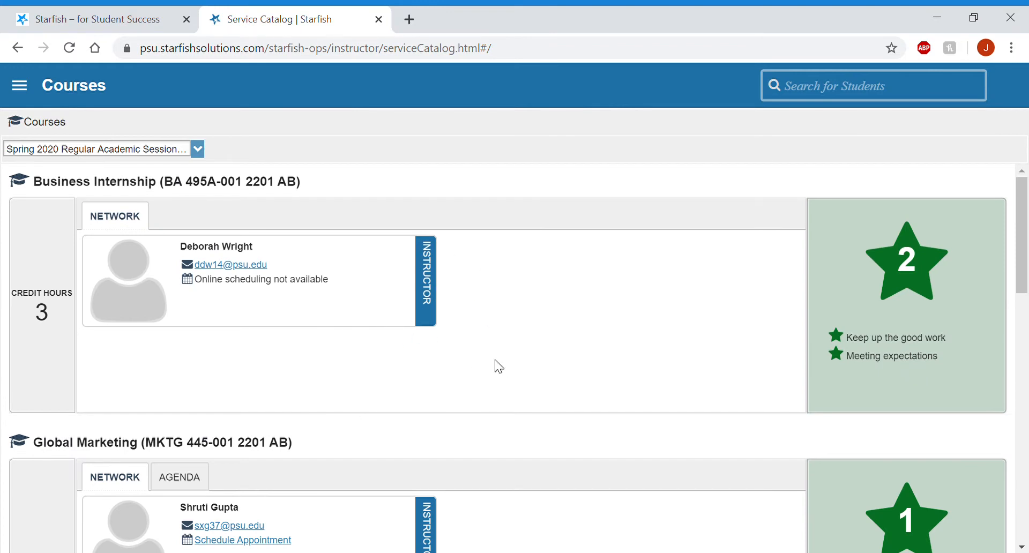
scroll("down", 3)
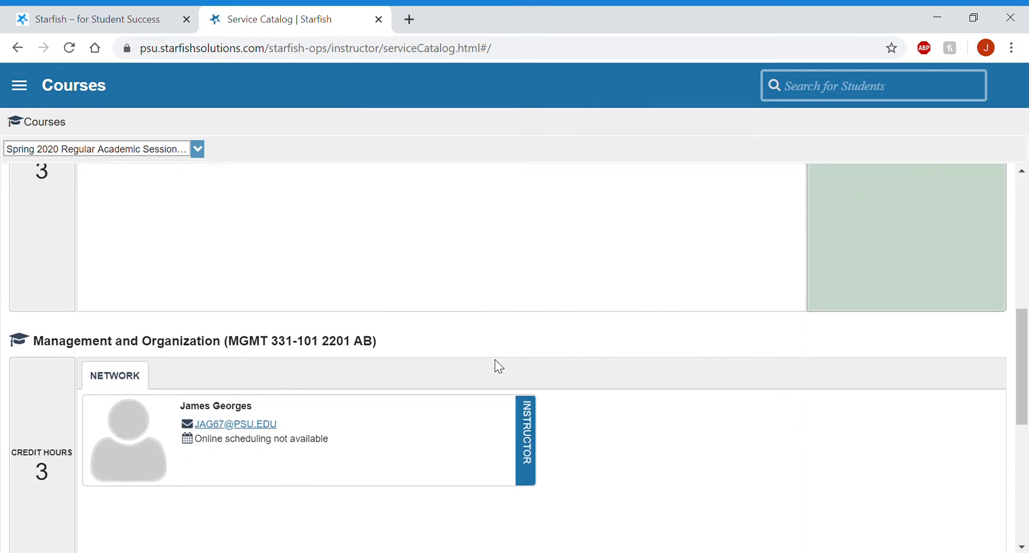
scroll("down", 3)
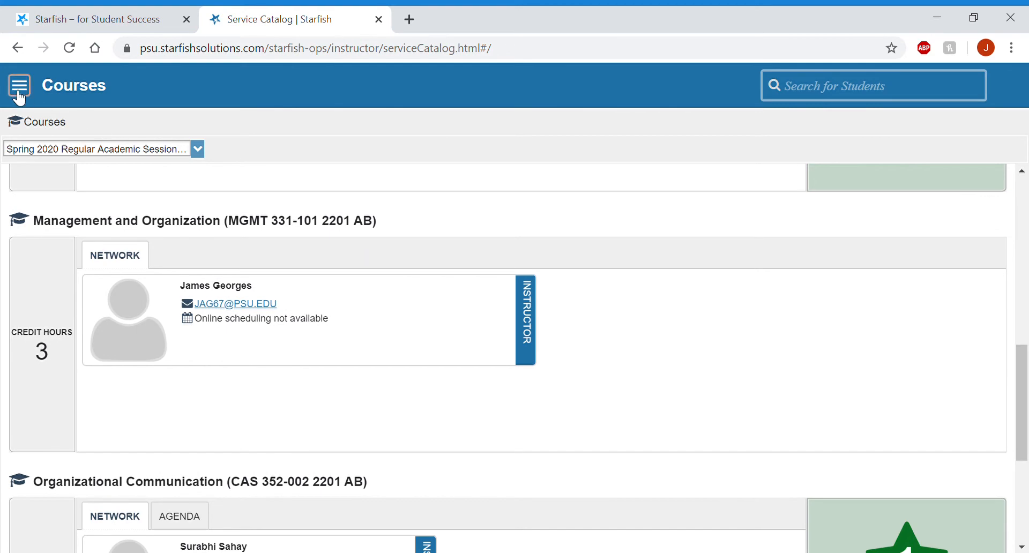
Step: Return to My Success Network and scroll toward the Your Services section
left_click(19, 86)
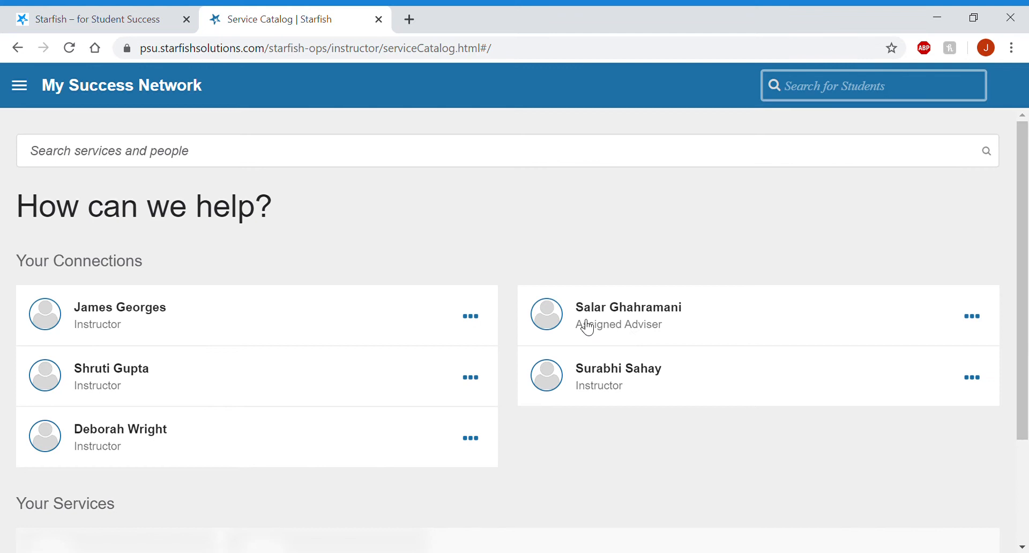
scroll("down", 3)
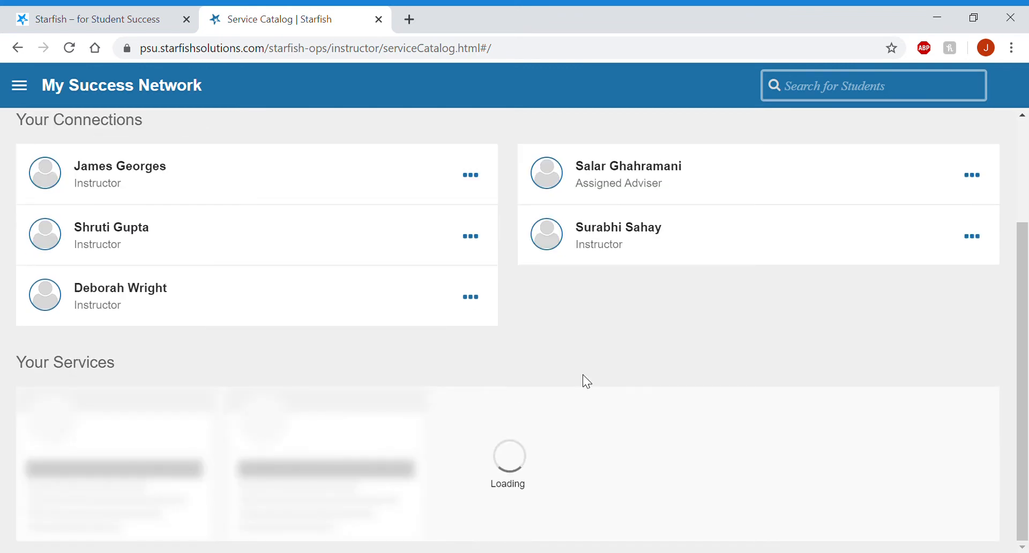
mouse_move(530, 281)
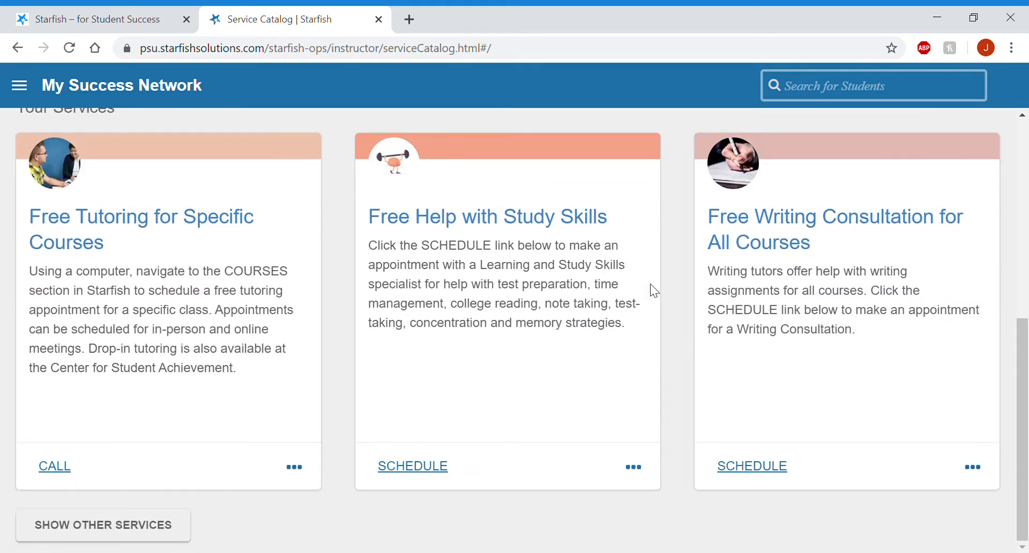
mouse_move(412, 469)
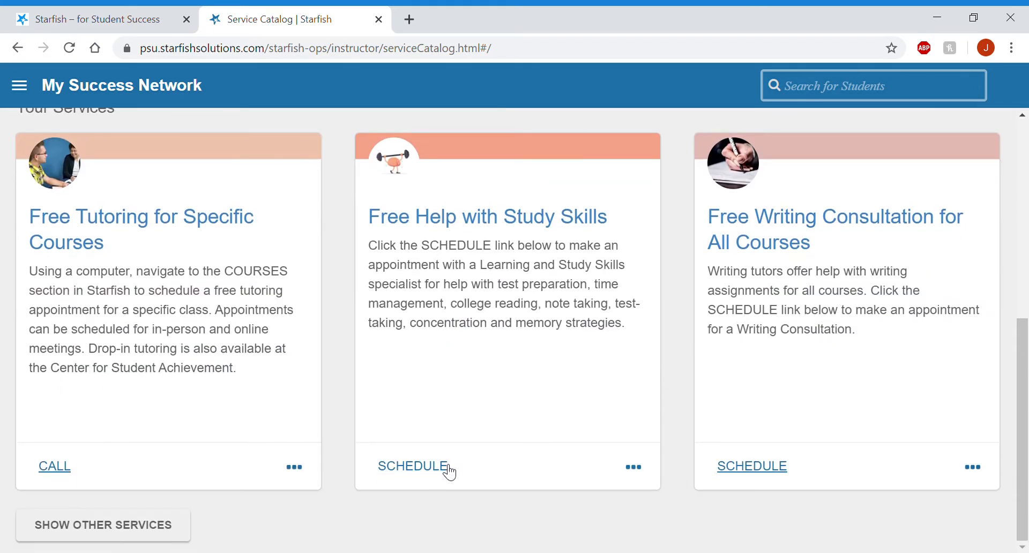
Step: Schedule Study skills help for Tuesday, March 24, 9:00–9:30 am and reach the review page
left_click(412, 466)
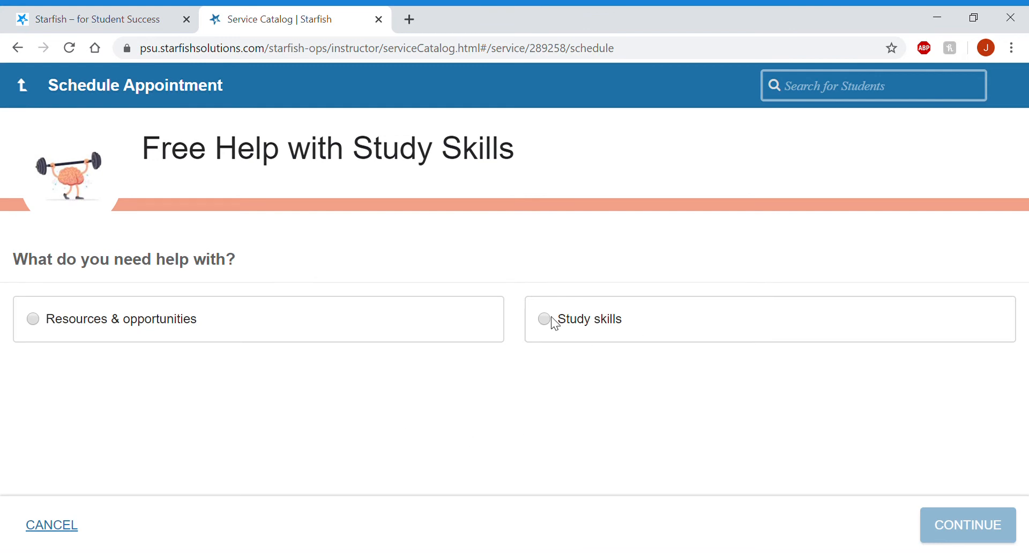
left_click(544, 319)
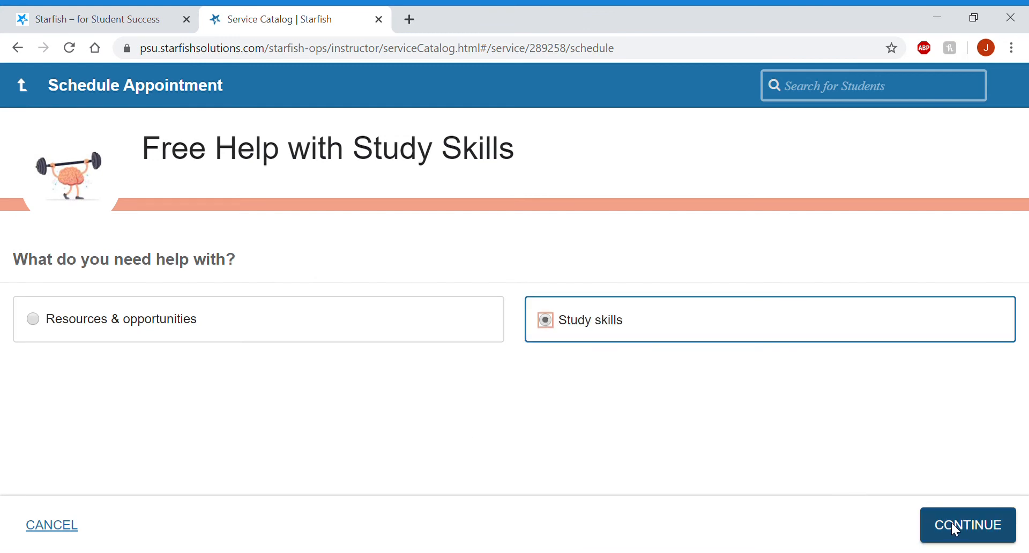
left_click(967, 525)
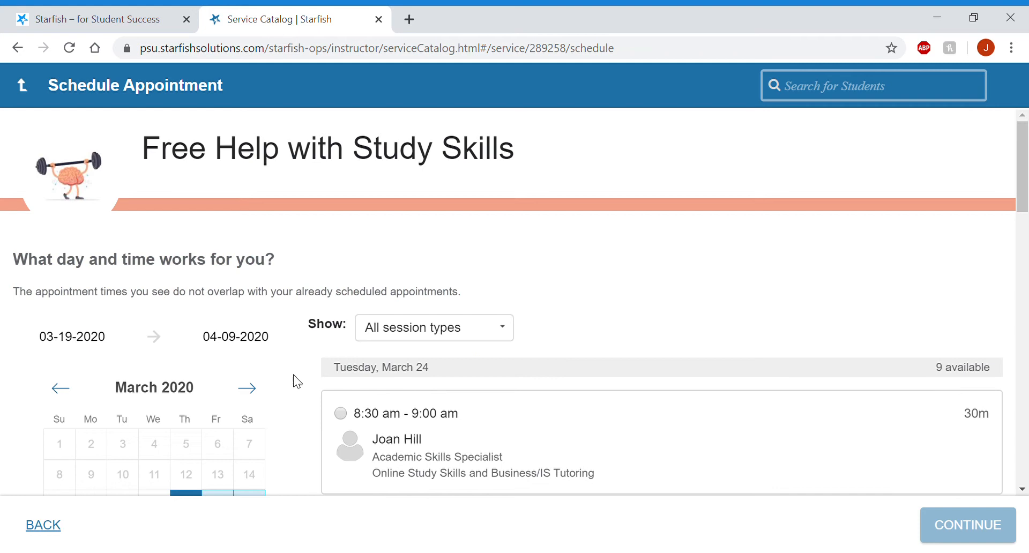
scroll("down", 3)
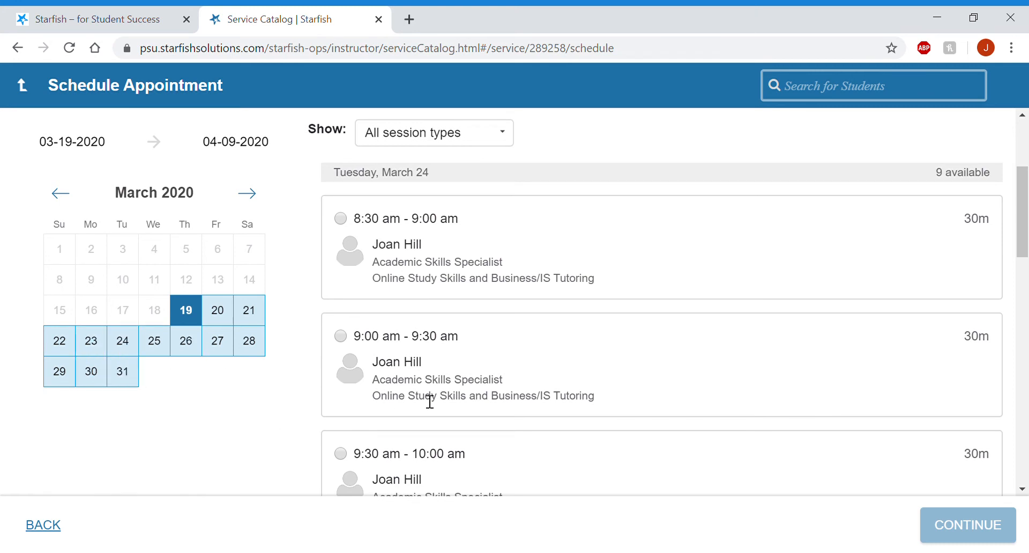
left_click(341, 336)
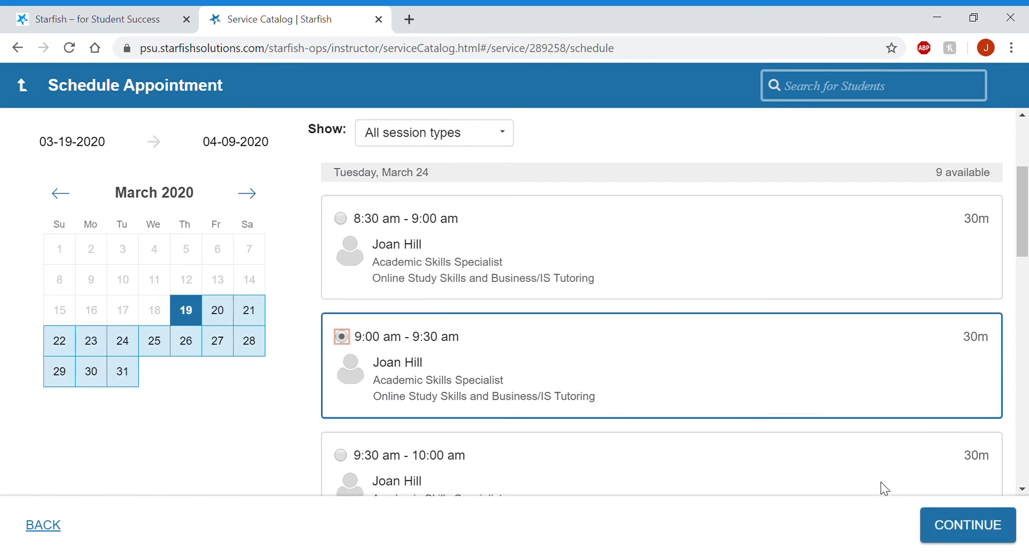
left_click(967, 525)
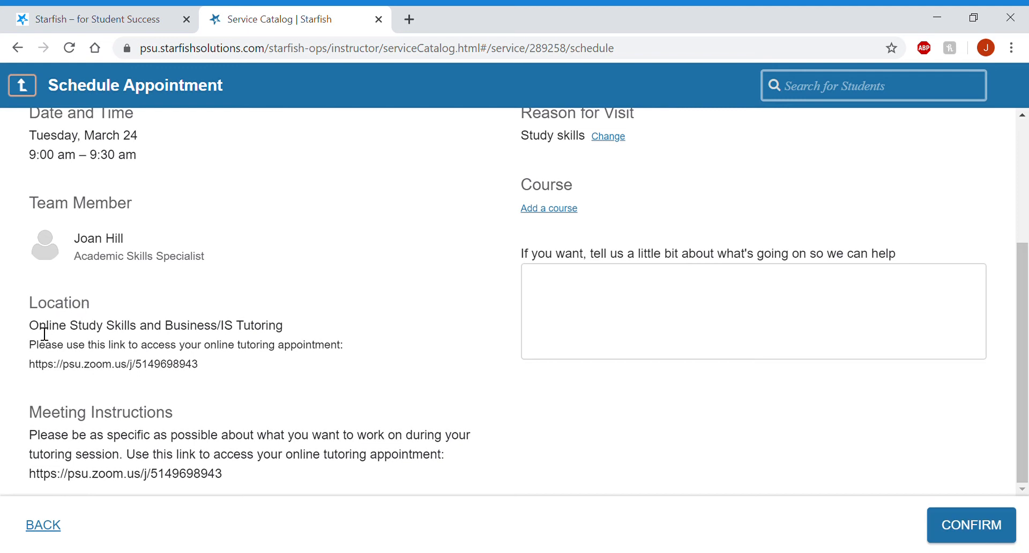
mouse_move(225, 367)
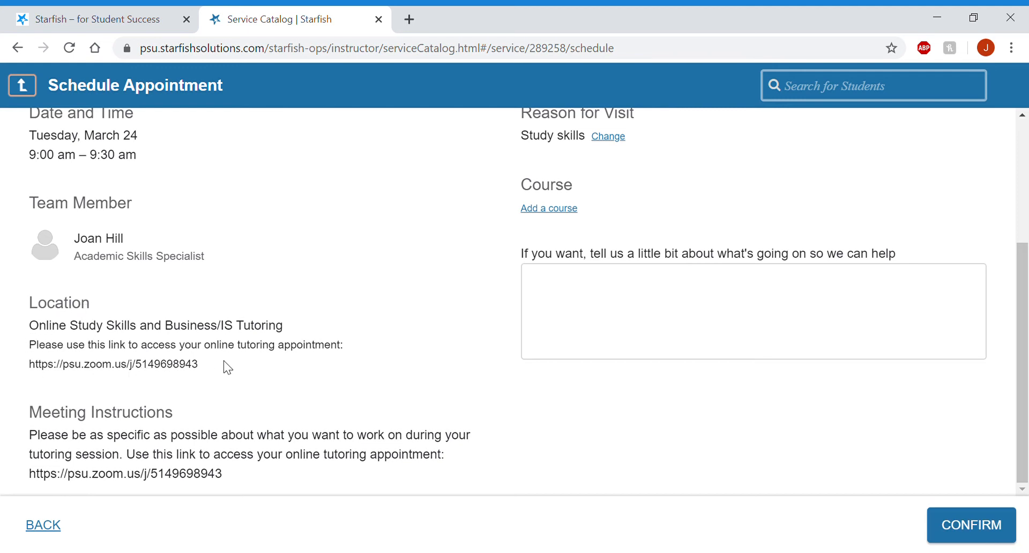
mouse_move(41, 378)
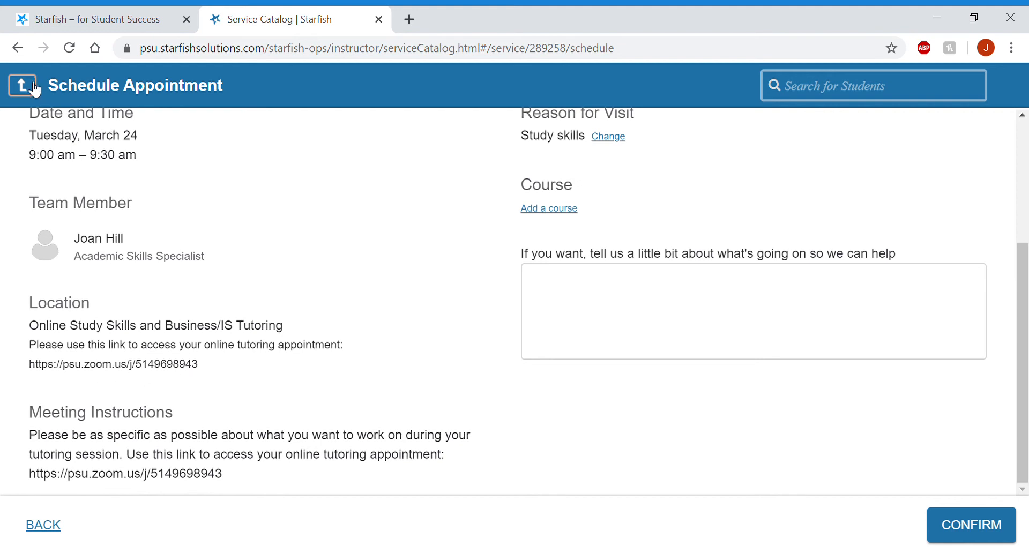
Step: Go back to the service catalog and scroll to Free Writing Consultation for All Courses
left_click(22, 84)
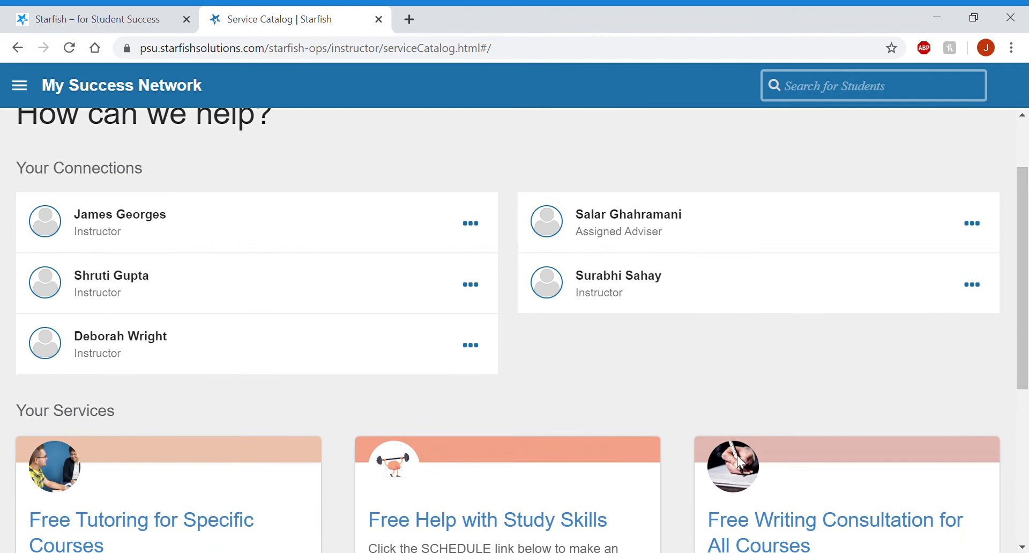
scroll("down", 3)
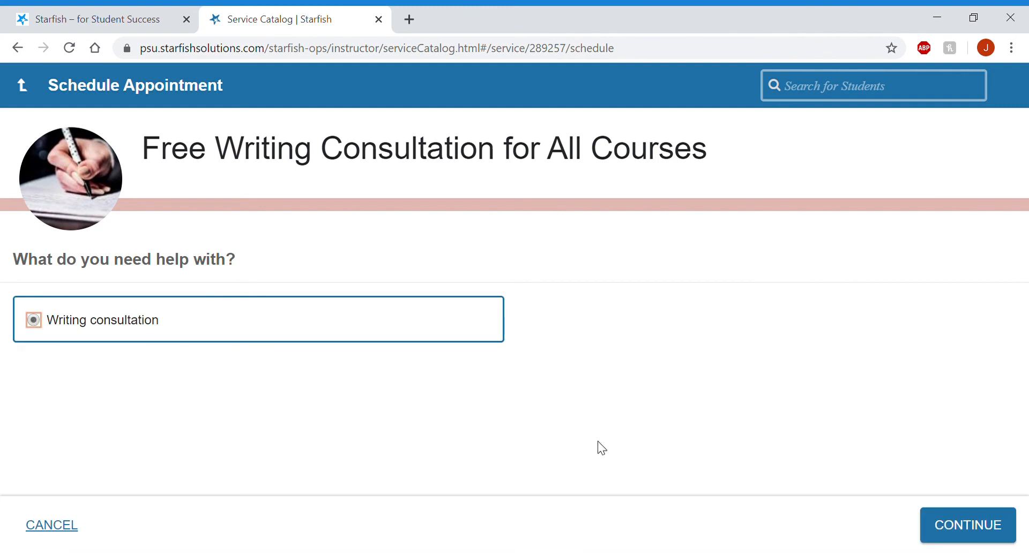
Step: Pick the Friday, March 20, 2:30–3:00 pm writing consultation slot and reach its review page
left_click(967, 524)
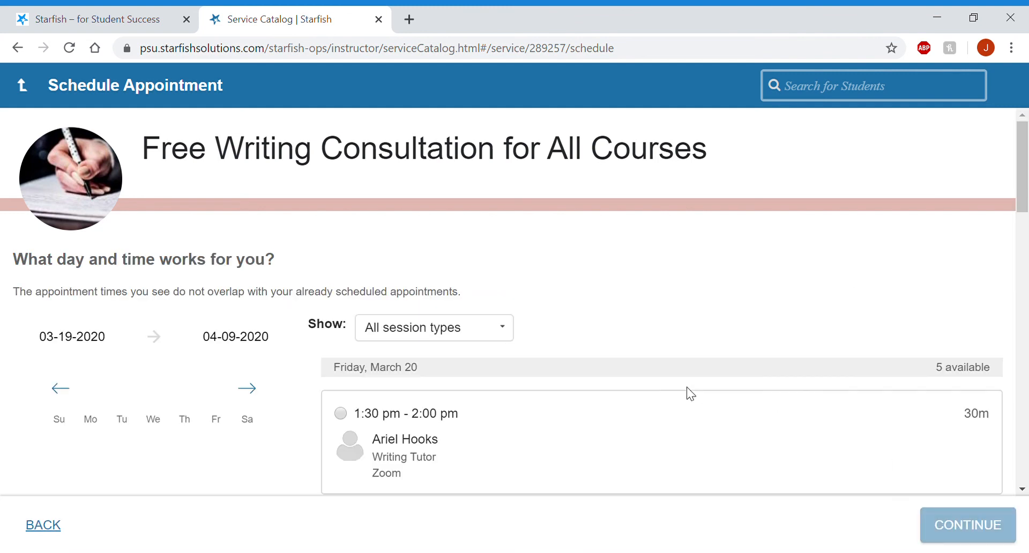
scroll("down", 3)
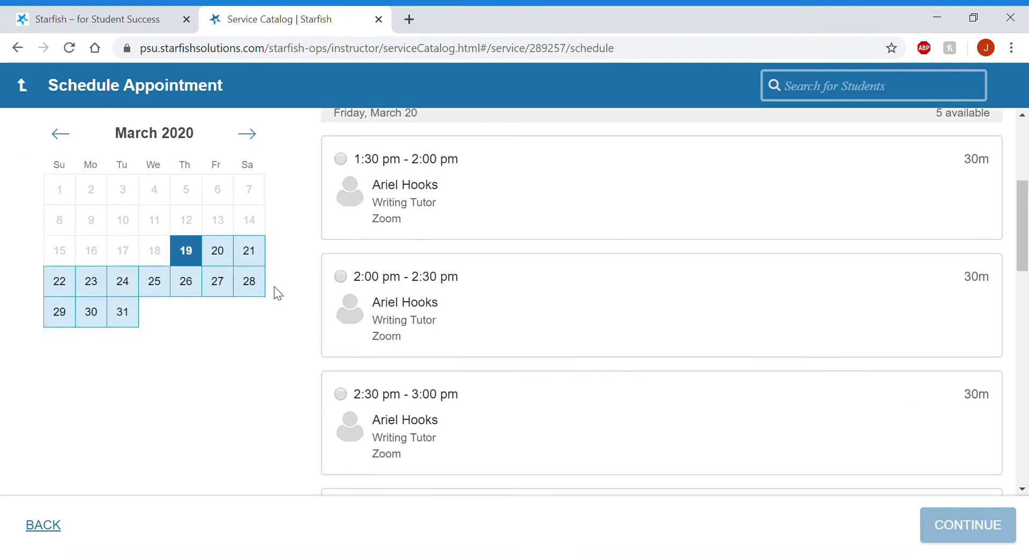
left_click(340, 394)
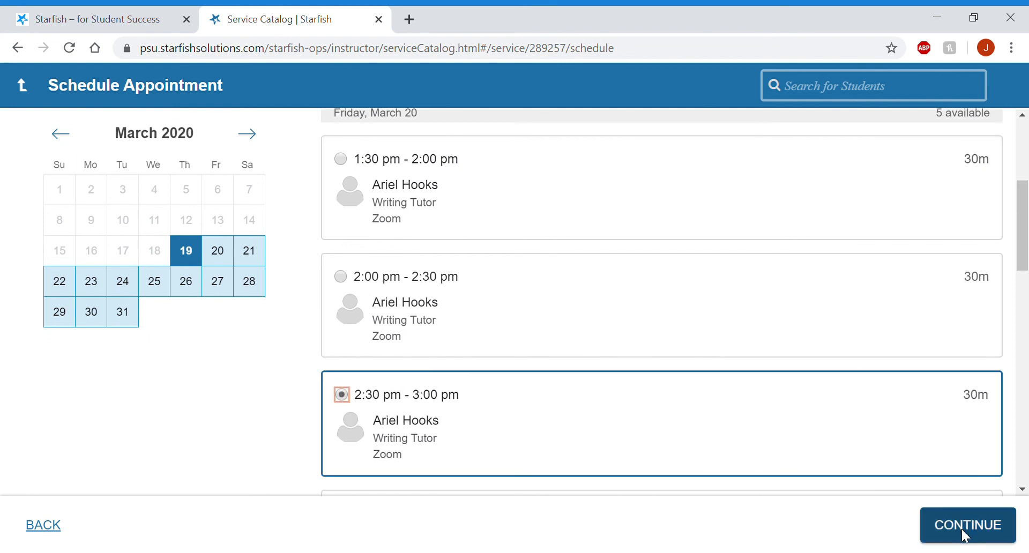
left_click(970, 524)
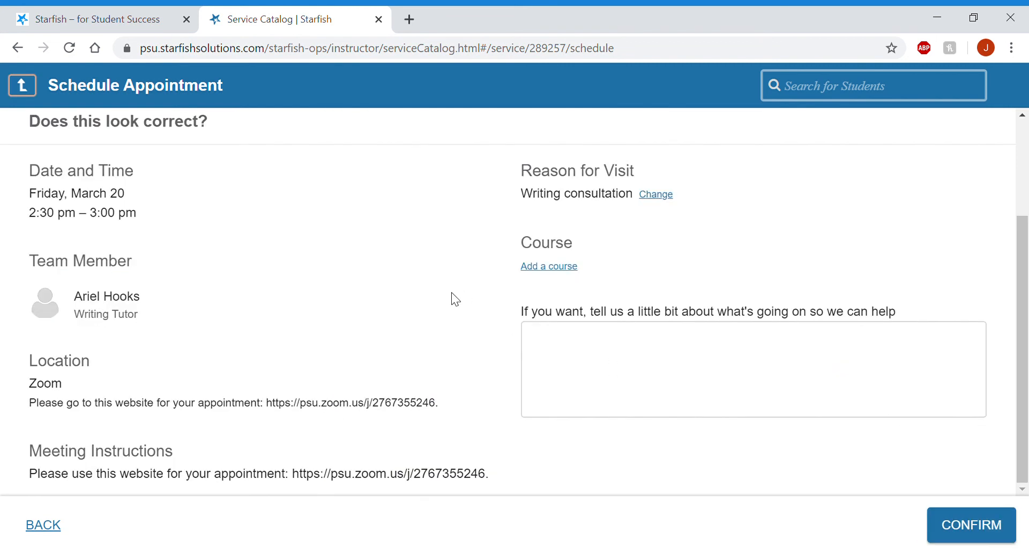
mouse_move(331, 416)
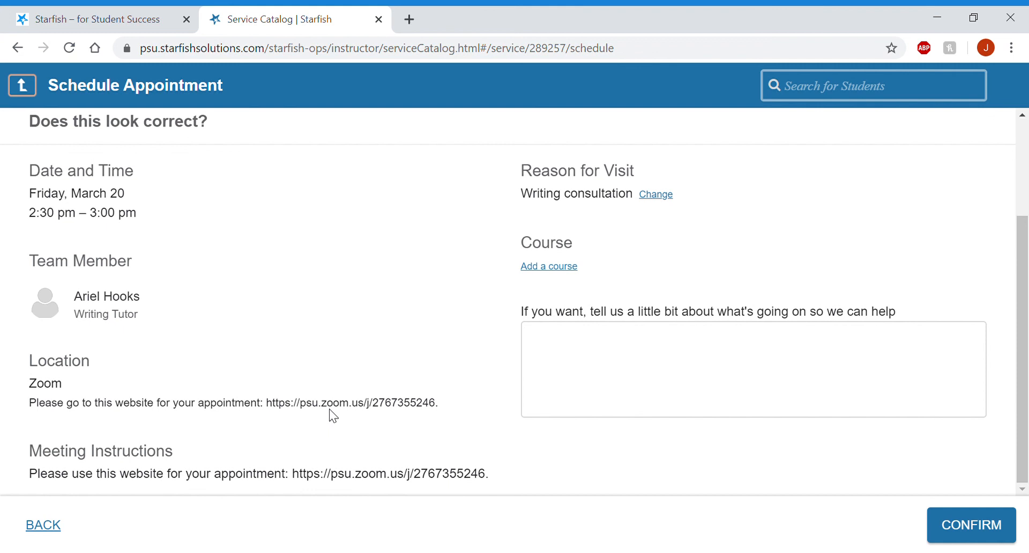
mouse_move(262, 413)
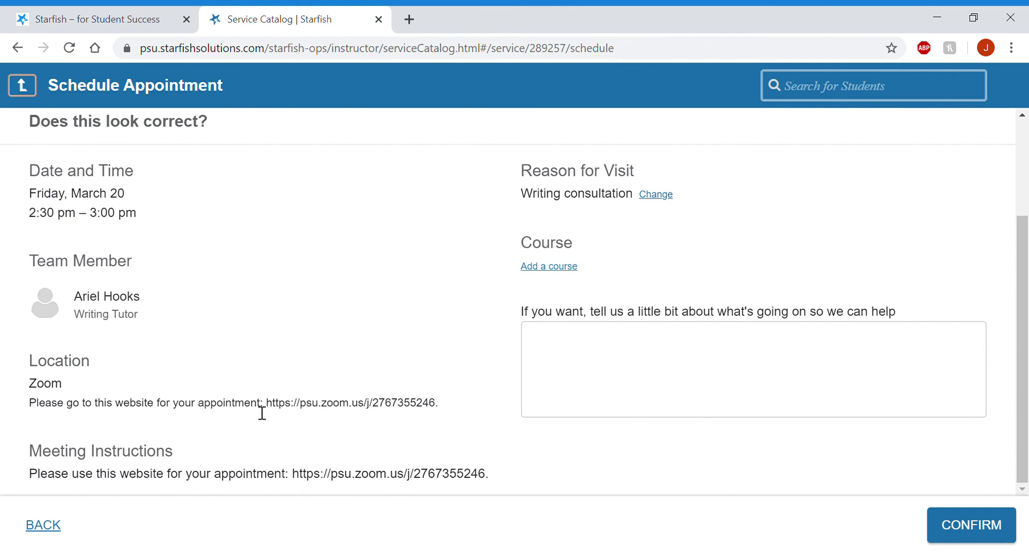